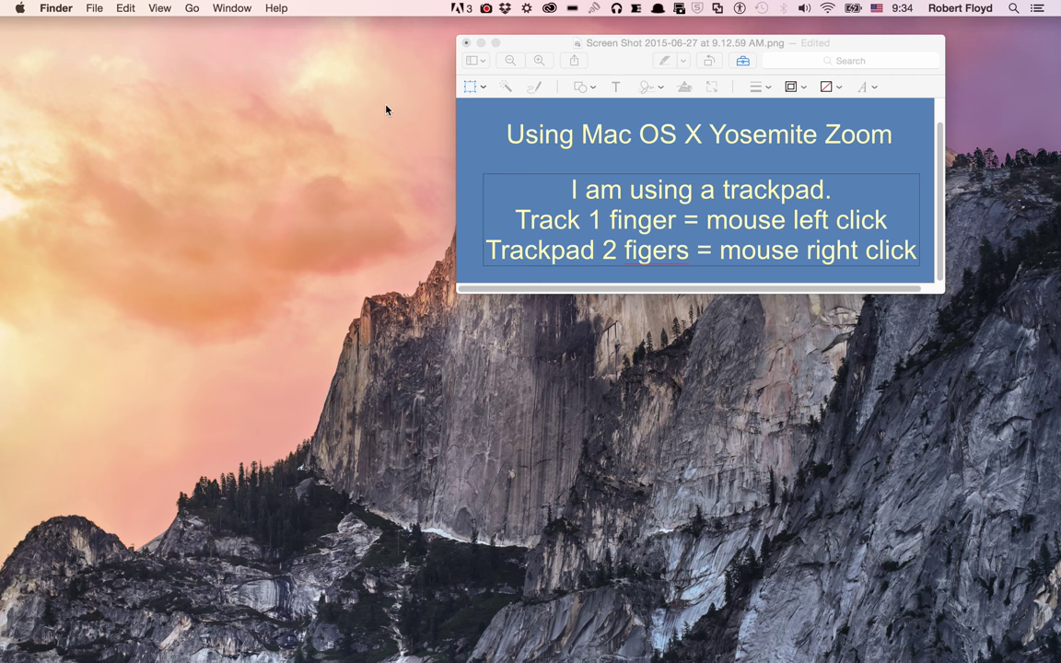
pyautogui.moveTo(611, 229)
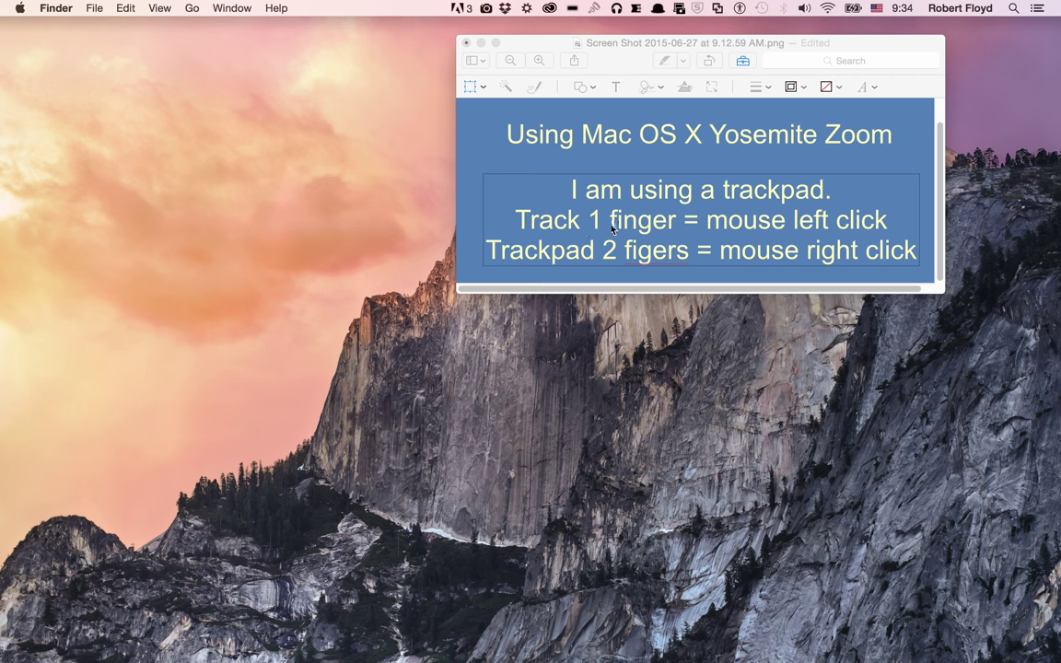
pyautogui.moveTo(704, 232)
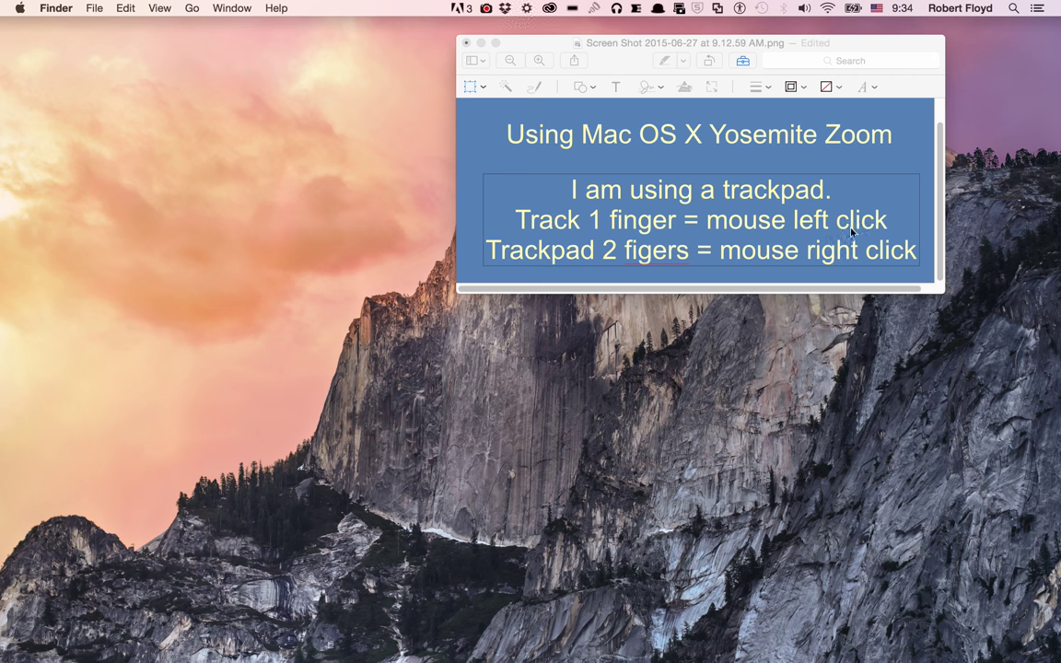
pyautogui.moveTo(641, 278)
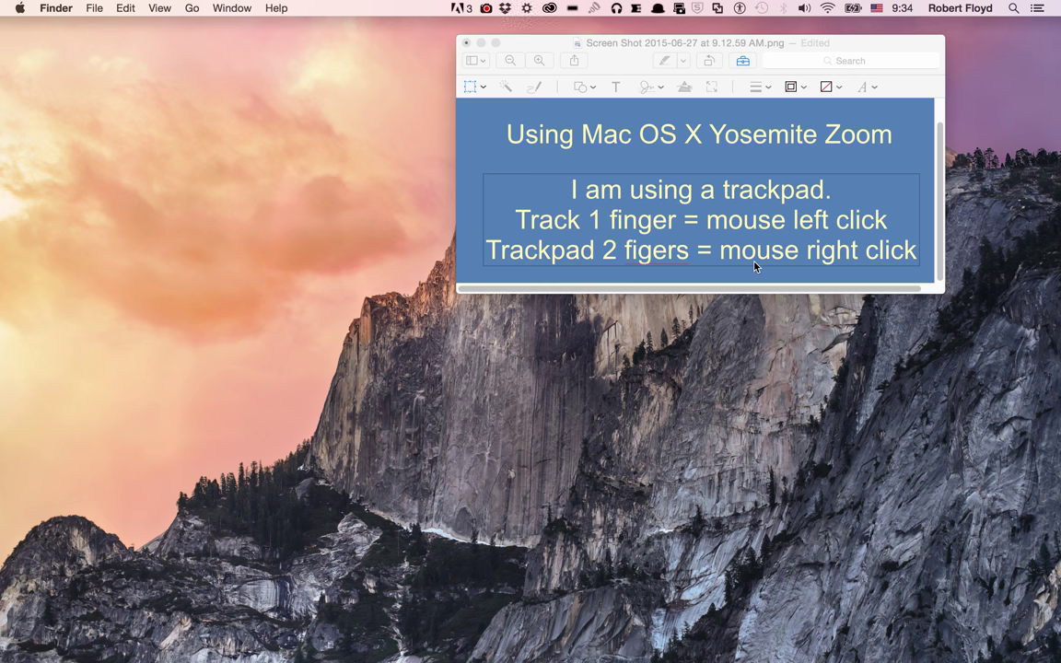
pyautogui.moveTo(276, 169)
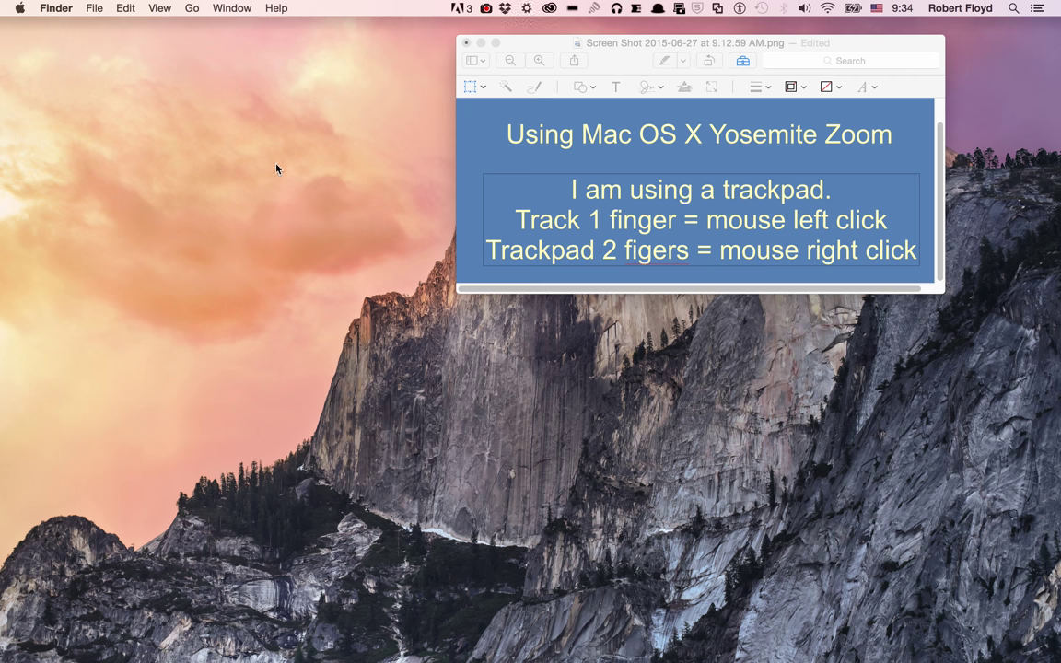
pyautogui.moveTo(22, 22)
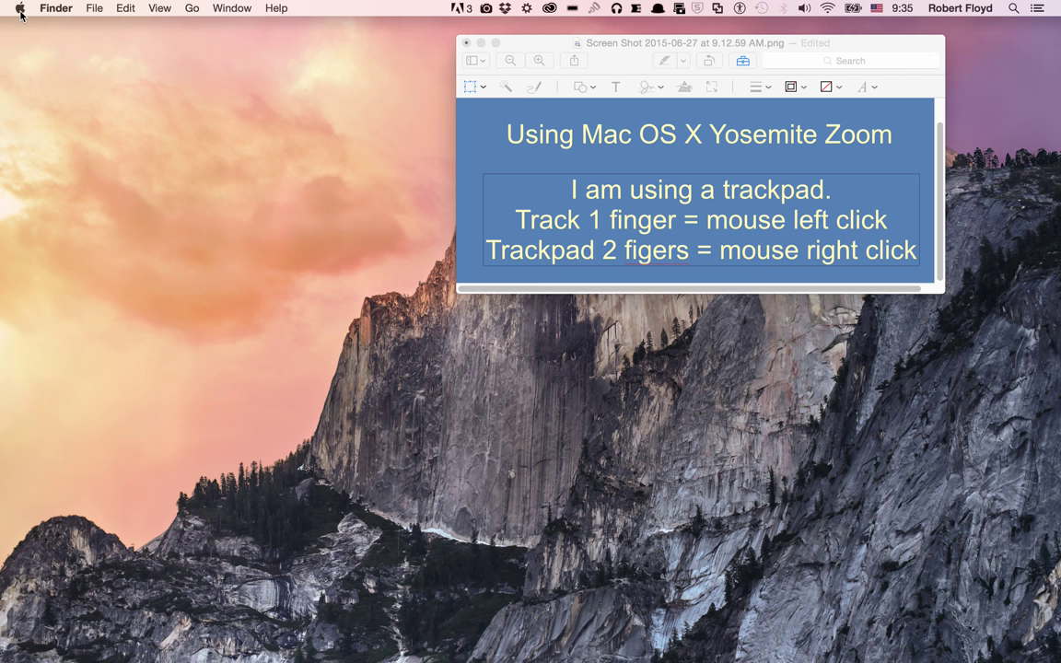
# - Bring up the Apple menu to reach System Preferences
pyautogui.click(18, 7)
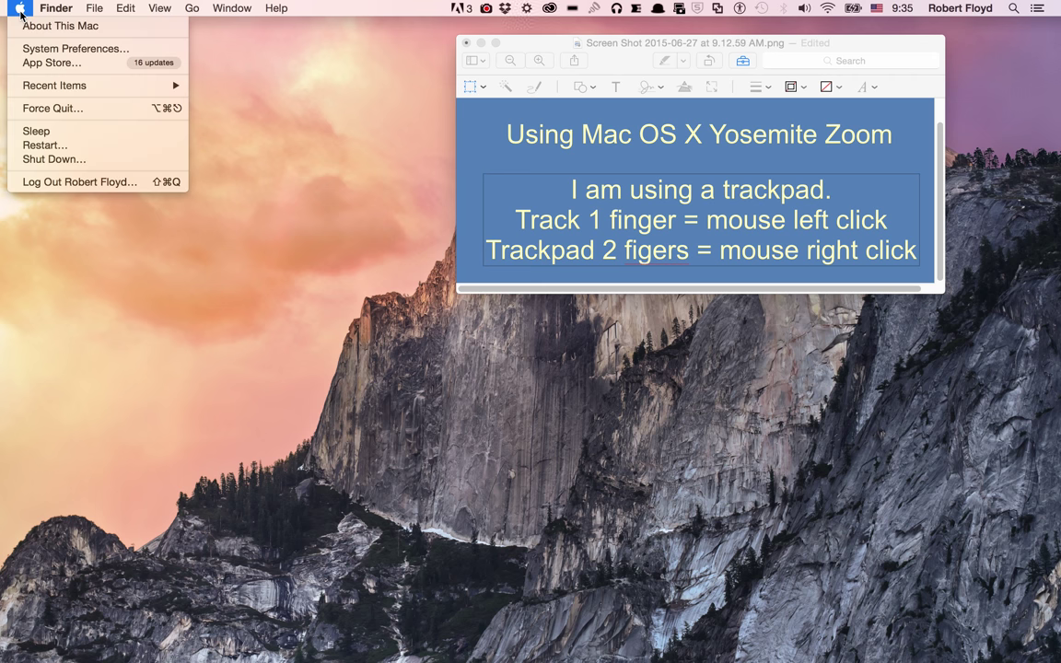
pyautogui.moveTo(76, 48)
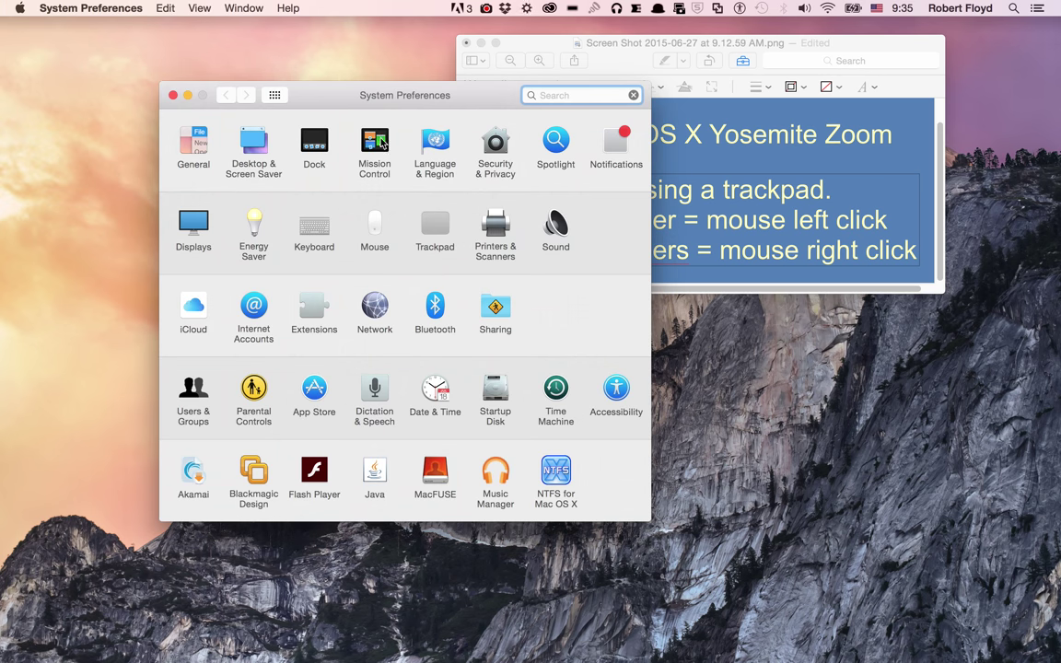
pyautogui.moveTo(615, 387)
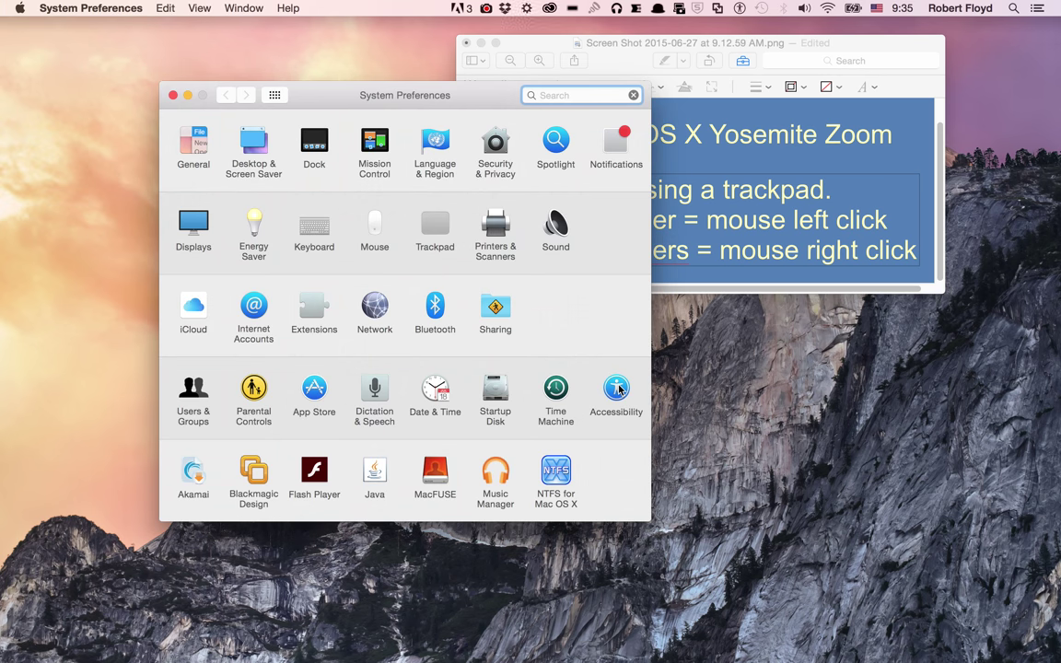
# - Go to Accessibility and show the Zoom settings pane
pyautogui.click(615, 387)
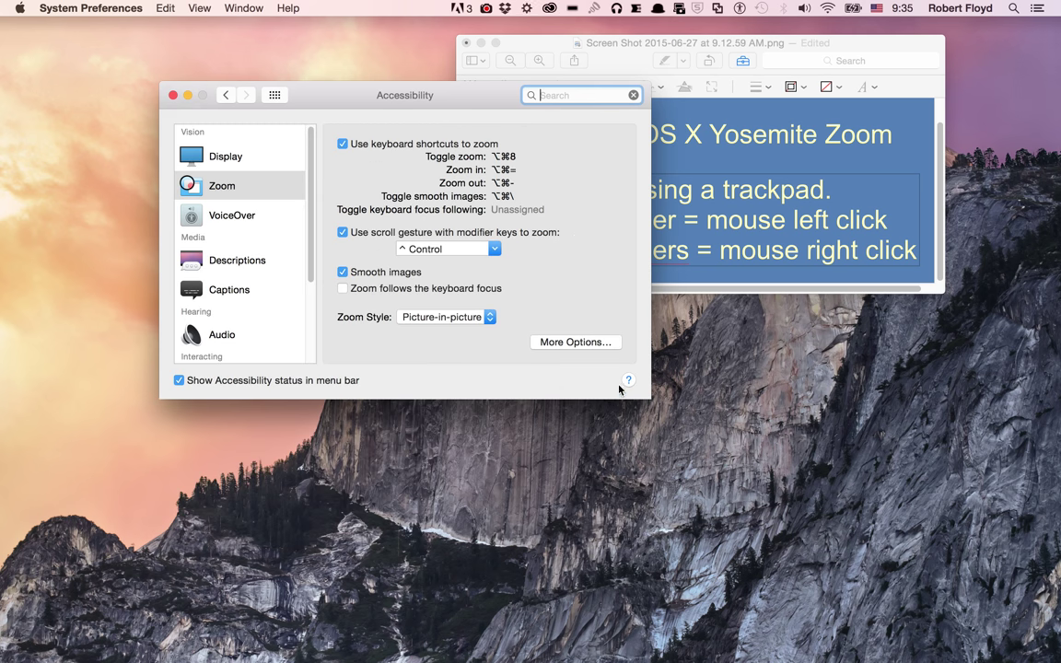
pyautogui.moveTo(405, 96); pyautogui.dragTo(339, 99)
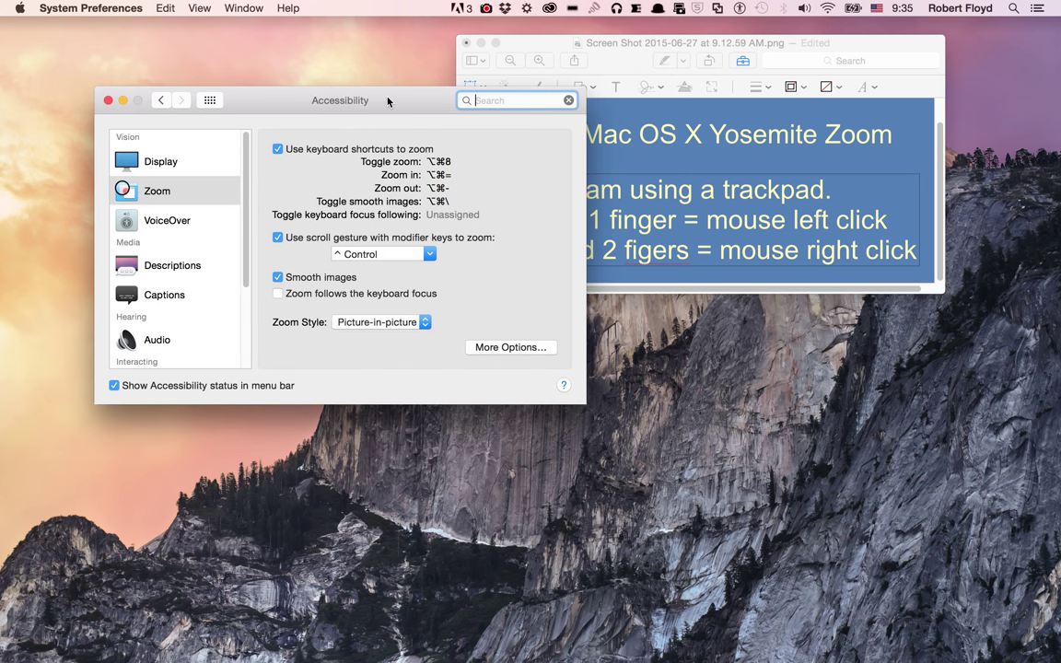
pyautogui.moveTo(144, 170)
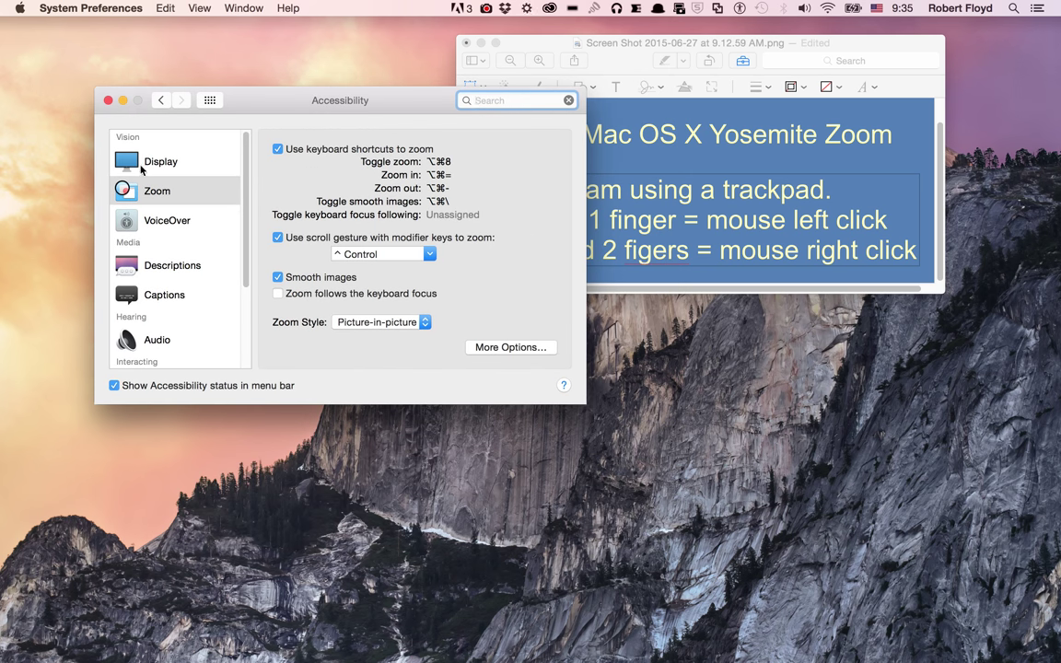
pyautogui.click(157, 190)
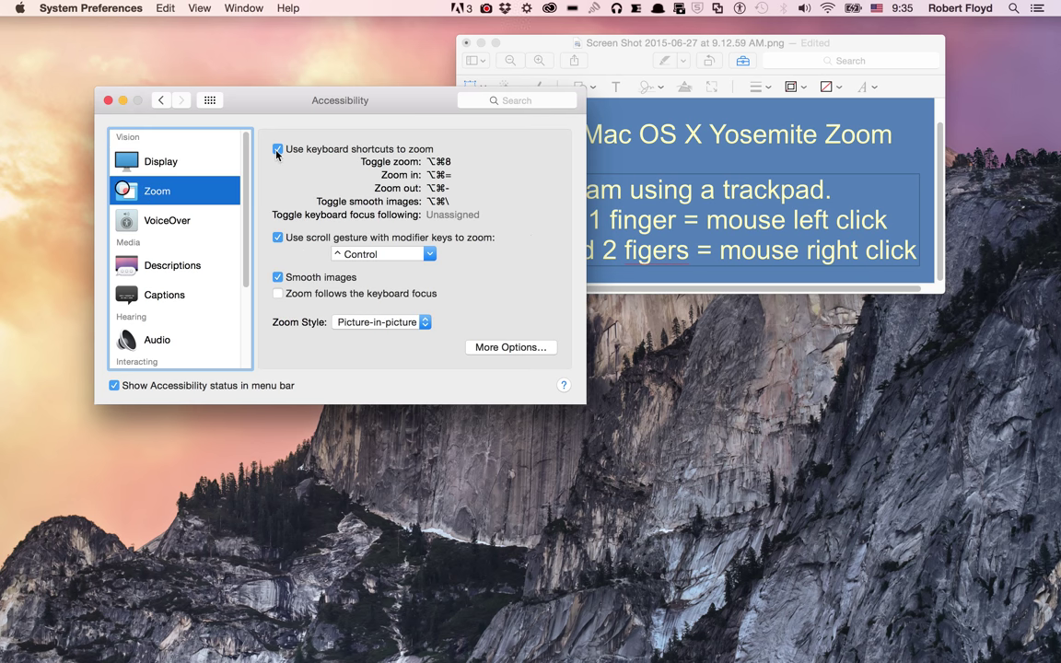
pyautogui.moveTo(294, 182)
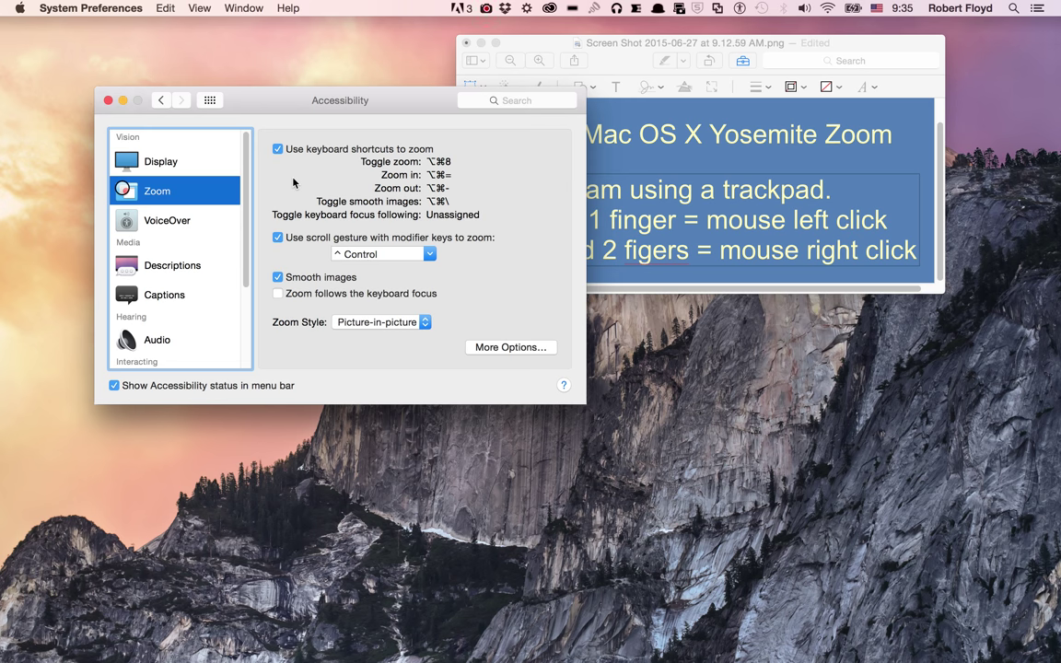
pyautogui.moveTo(332, 188)
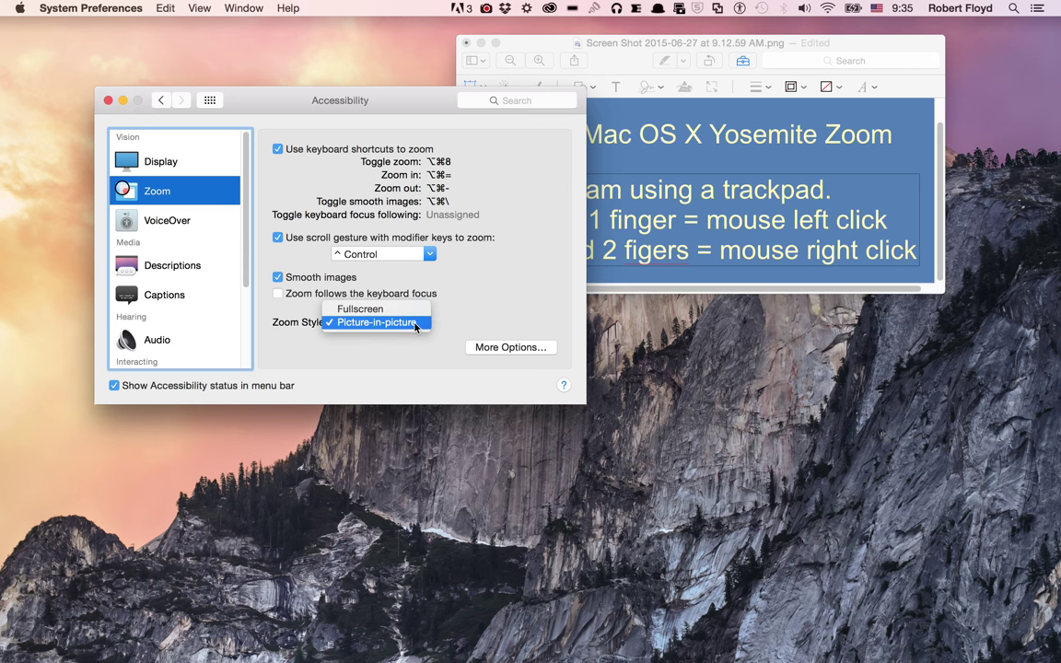
# - Change the zoom style from Picture-in-picture to Fullscreen
pyautogui.click(361, 309)
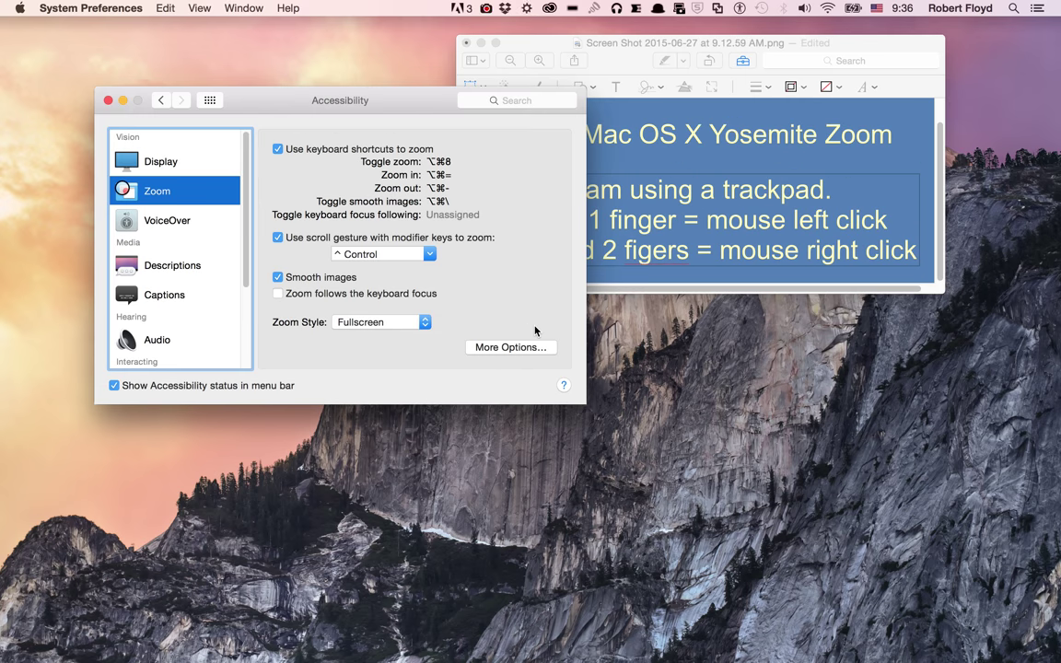
pyautogui.moveTo(391, 302)
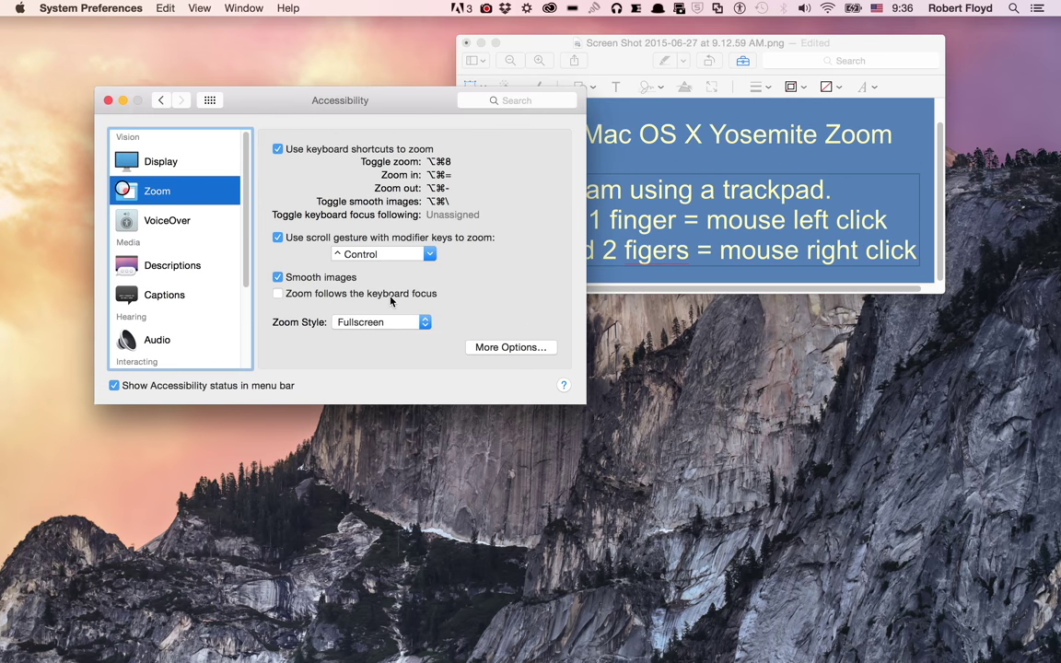
# - Toggle scroll-gesture zooming off and back on
pyautogui.click(277, 238)
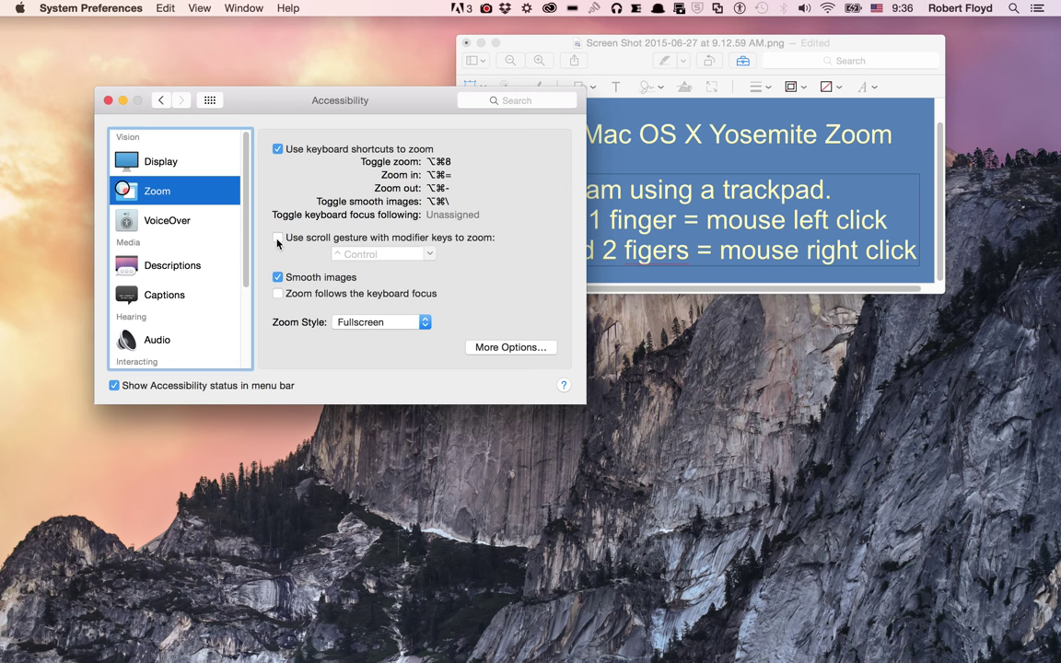
pyautogui.click(276, 238)
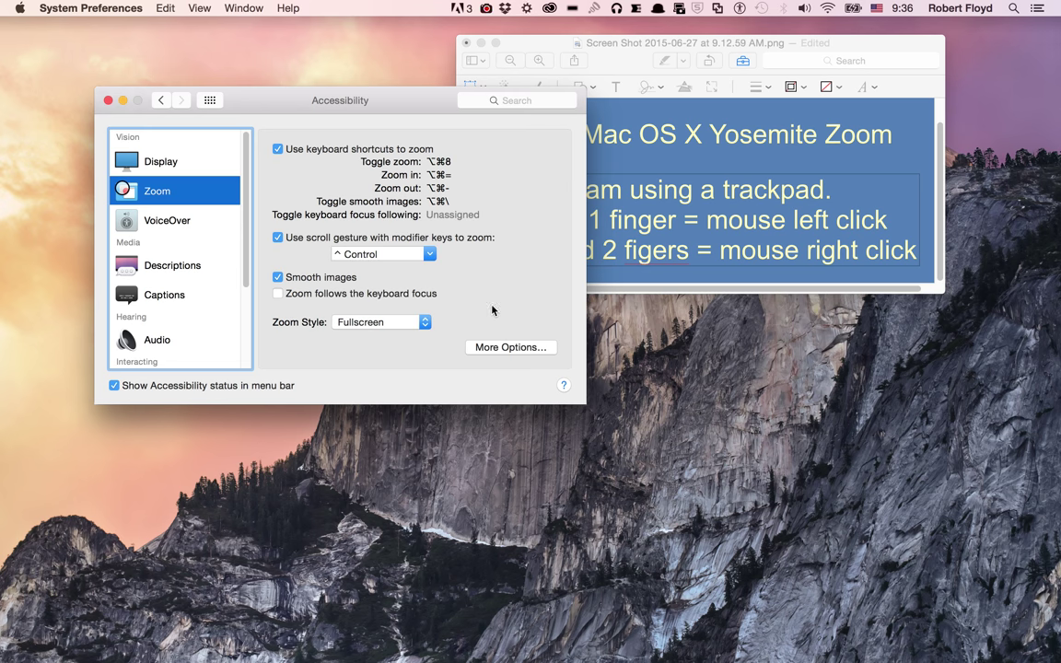
pyautogui.moveTo(501, 310)
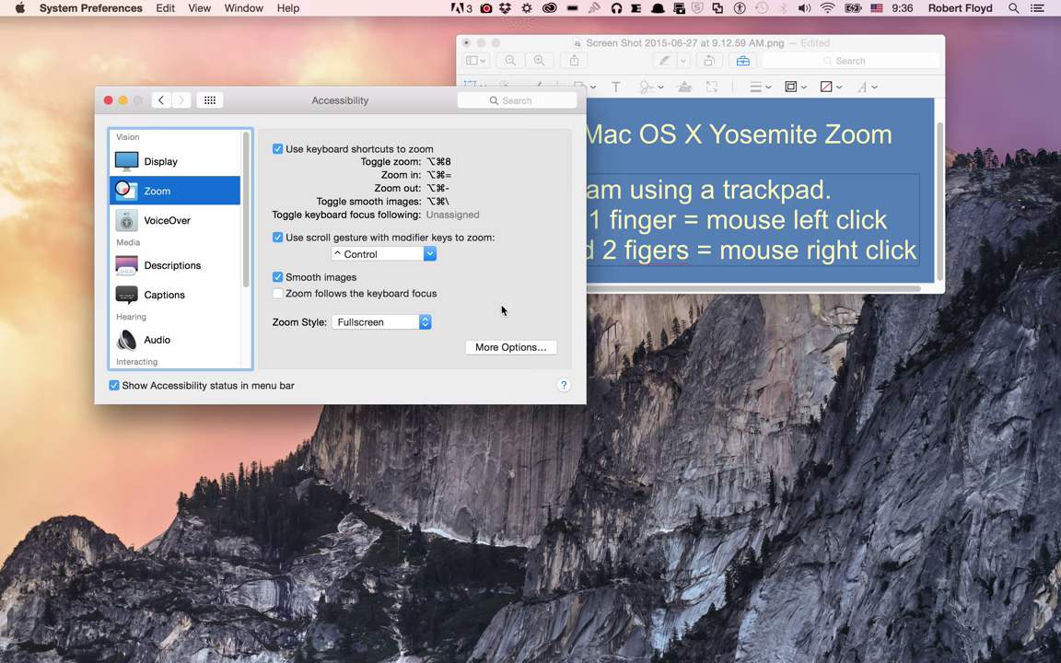
pyautogui.moveTo(438, 276)
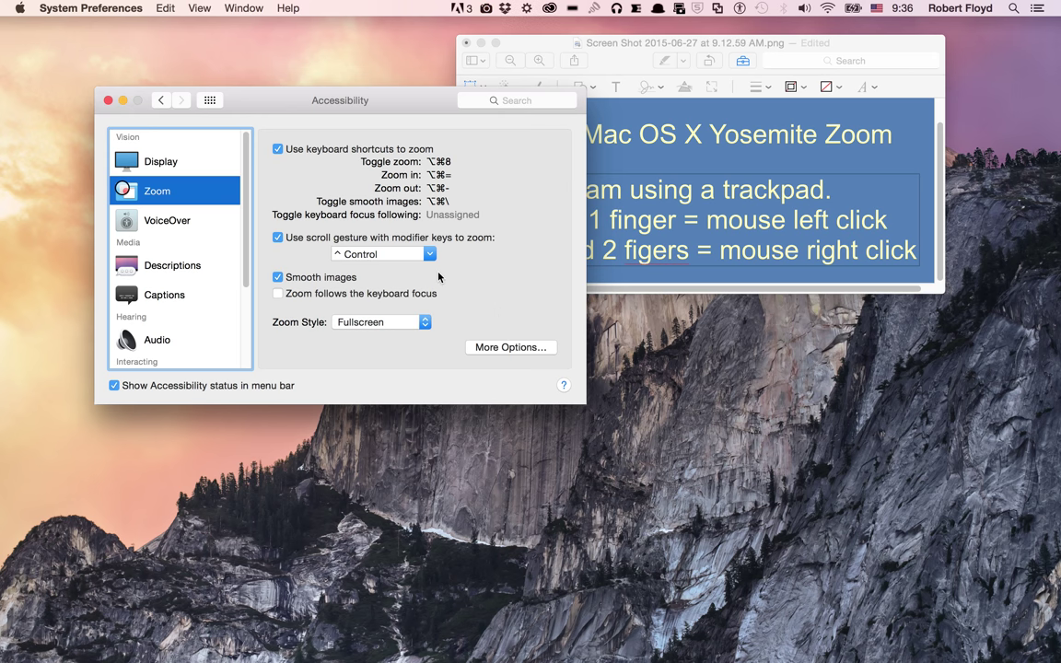
pyautogui.moveTo(490, 301)
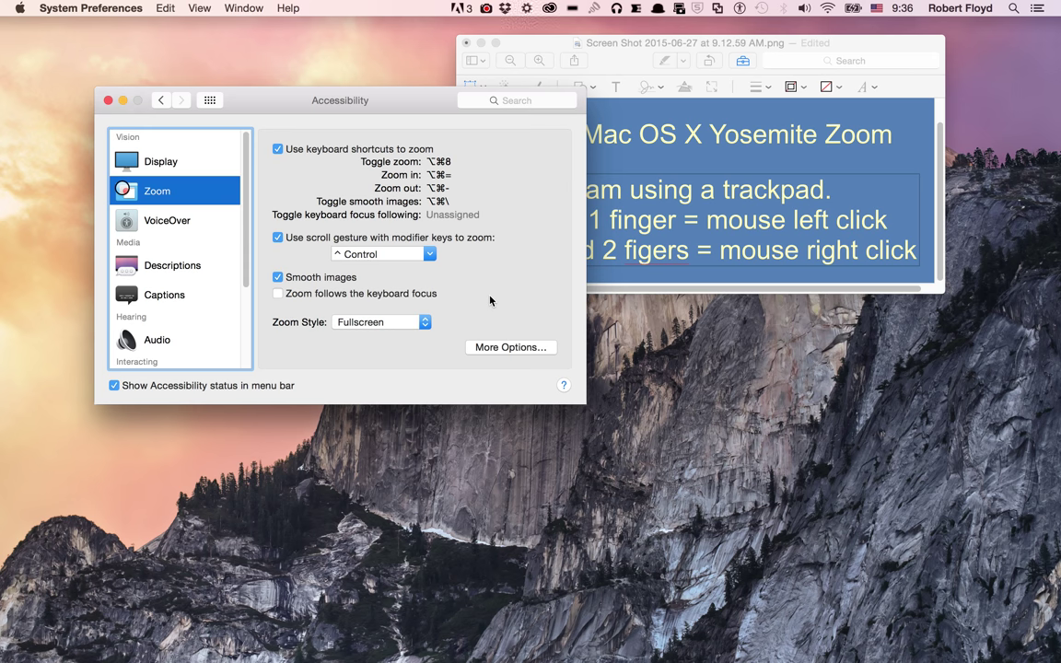
pyautogui.moveTo(420, 147)
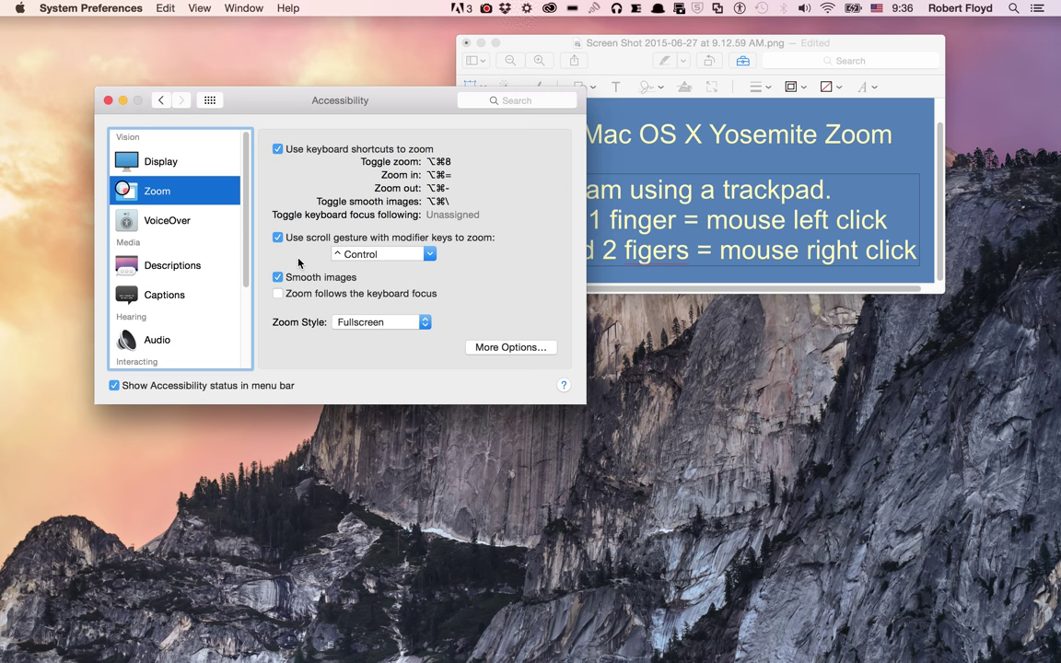
pyautogui.moveTo(450, 298)
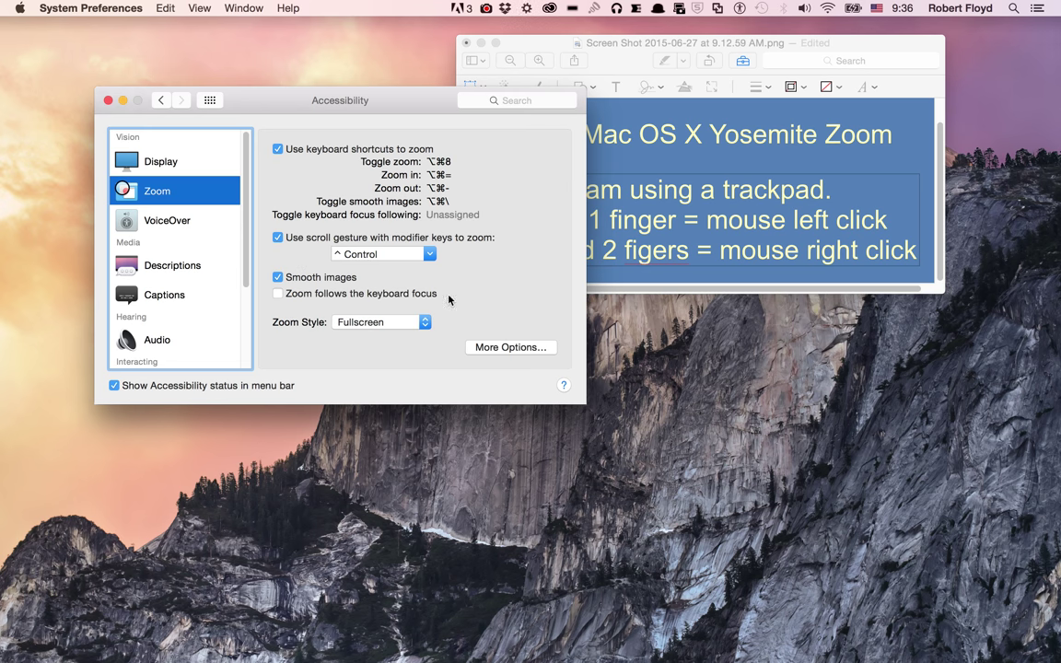
pyautogui.moveTo(507, 300)
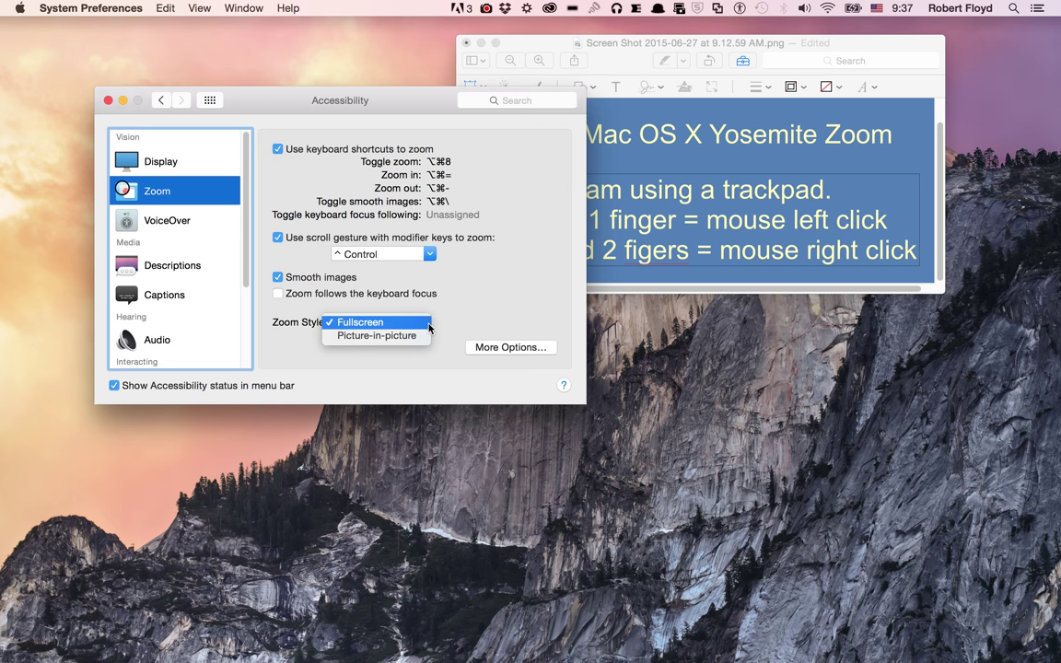
# - Set the zoom style back to Picture-in-picture
pyautogui.click(375, 335)
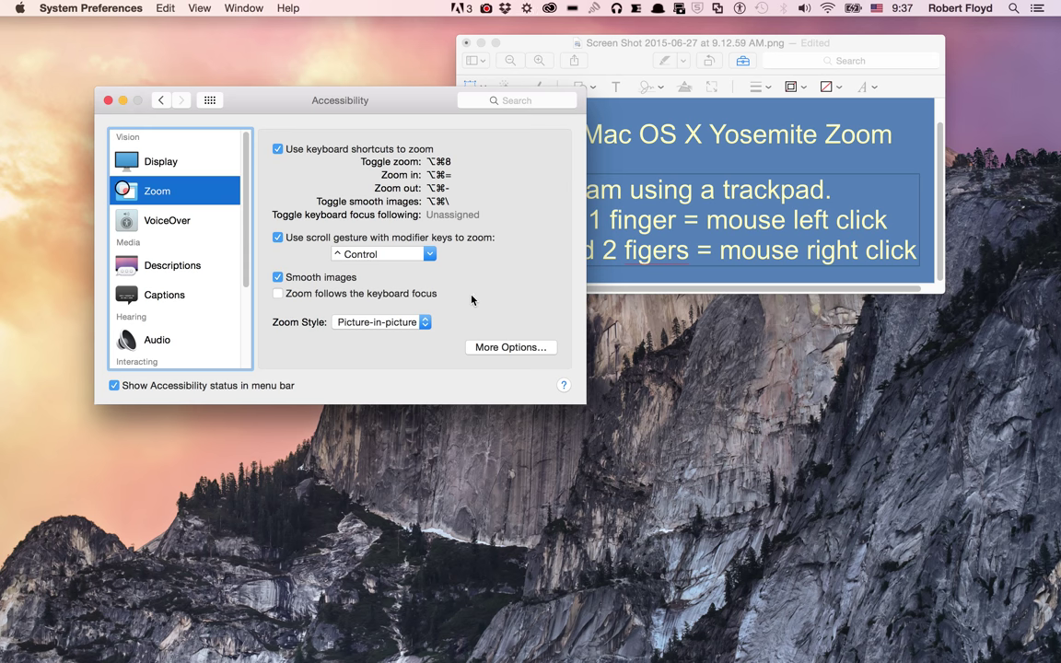
pyautogui.moveTo(515, 379)
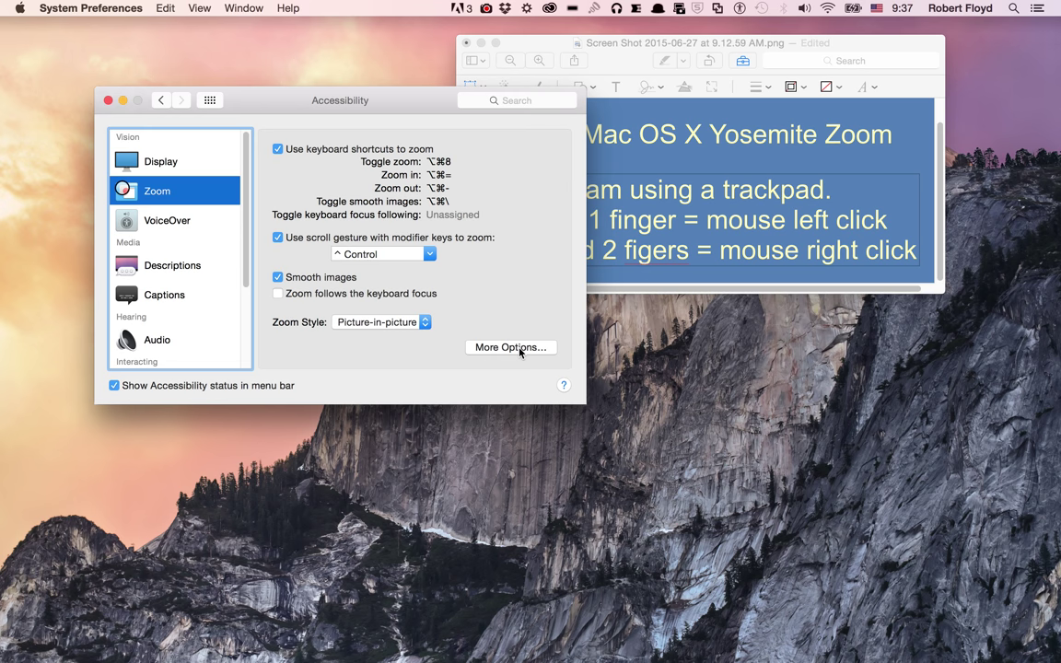
# - In More Options, drag Magnification to its minimum
pyautogui.click(510, 346)
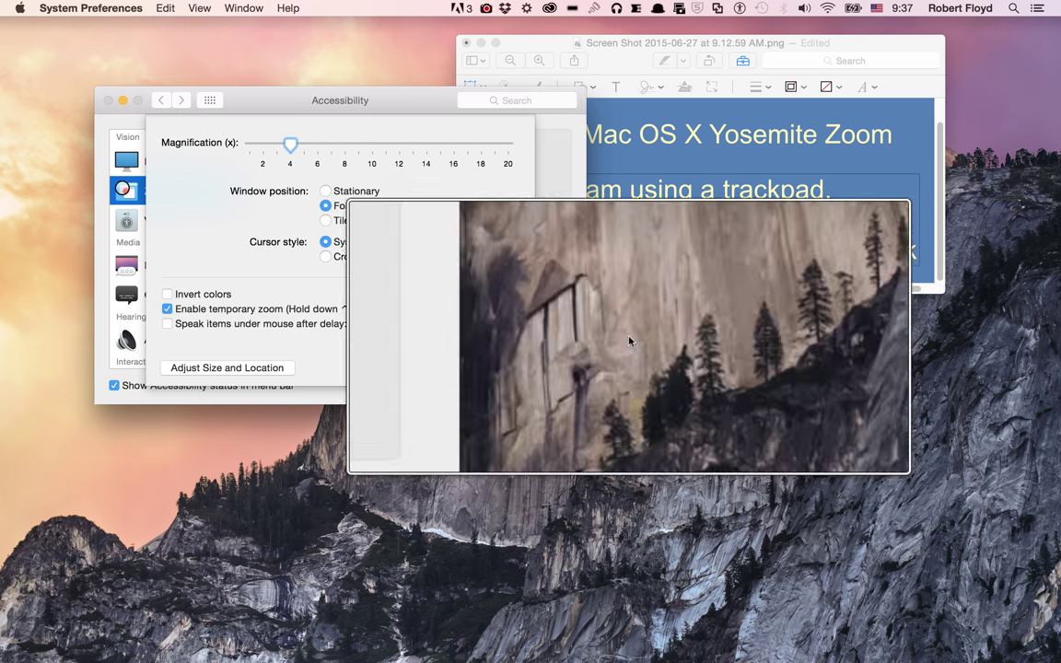
pyautogui.moveTo(696, 427)
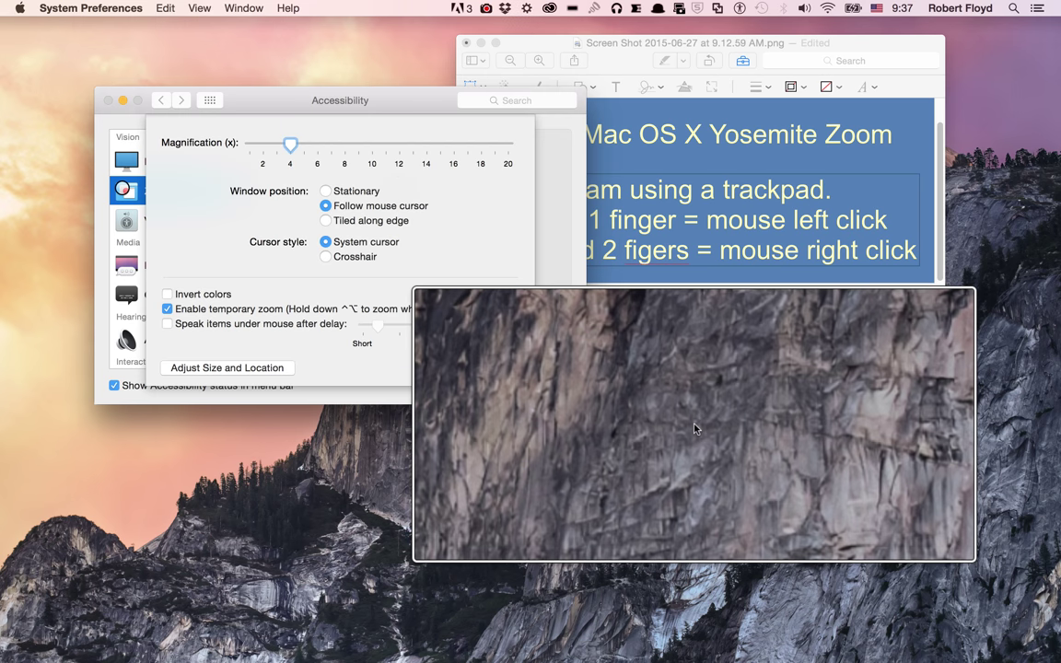
pyautogui.moveTo(291, 143); pyautogui.dragTo(251, 143)
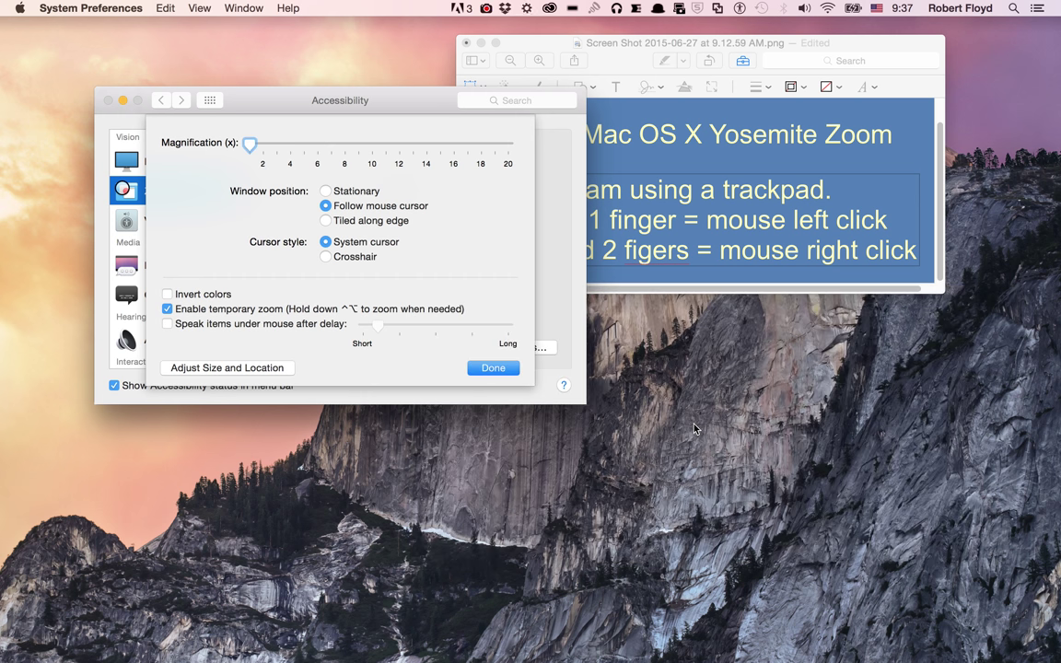
pyautogui.moveTo(372, 190)
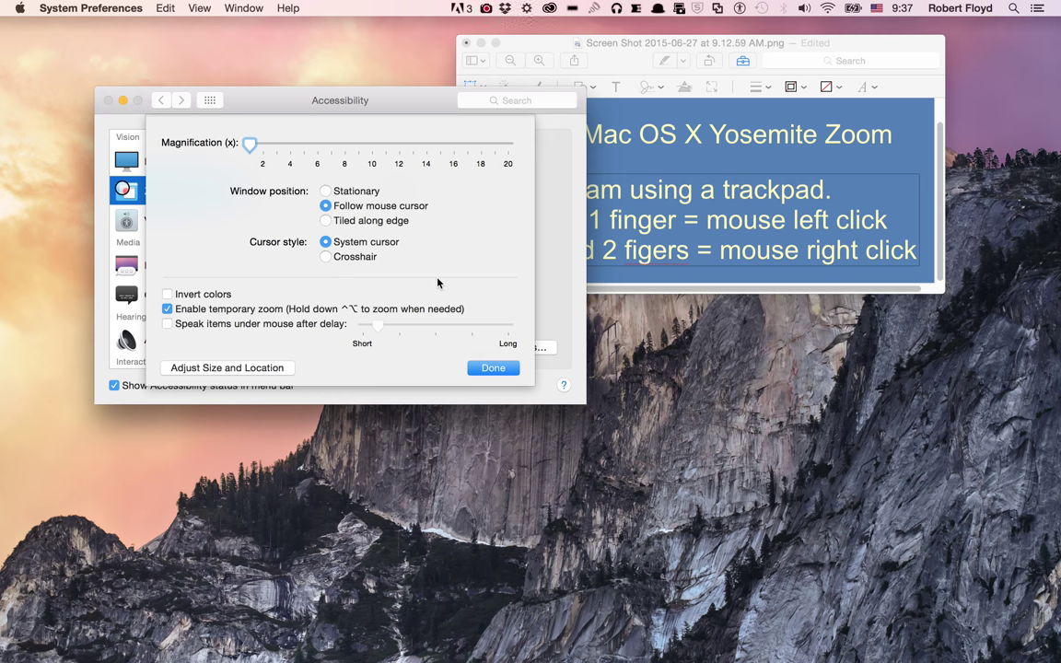
pyautogui.moveTo(335, 217)
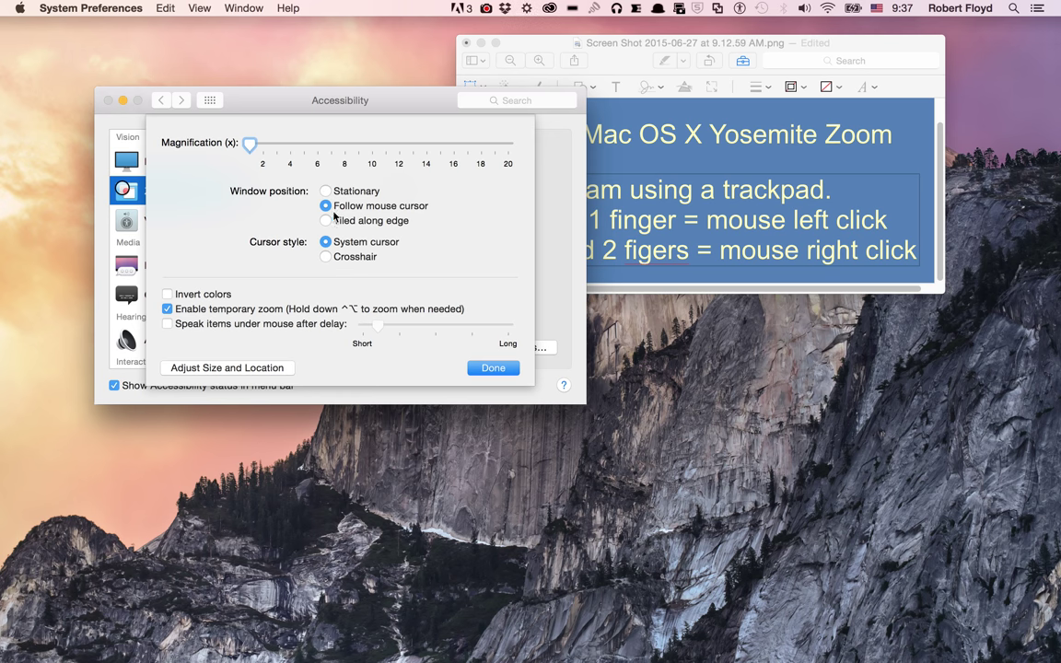
pyautogui.moveTo(464, 265)
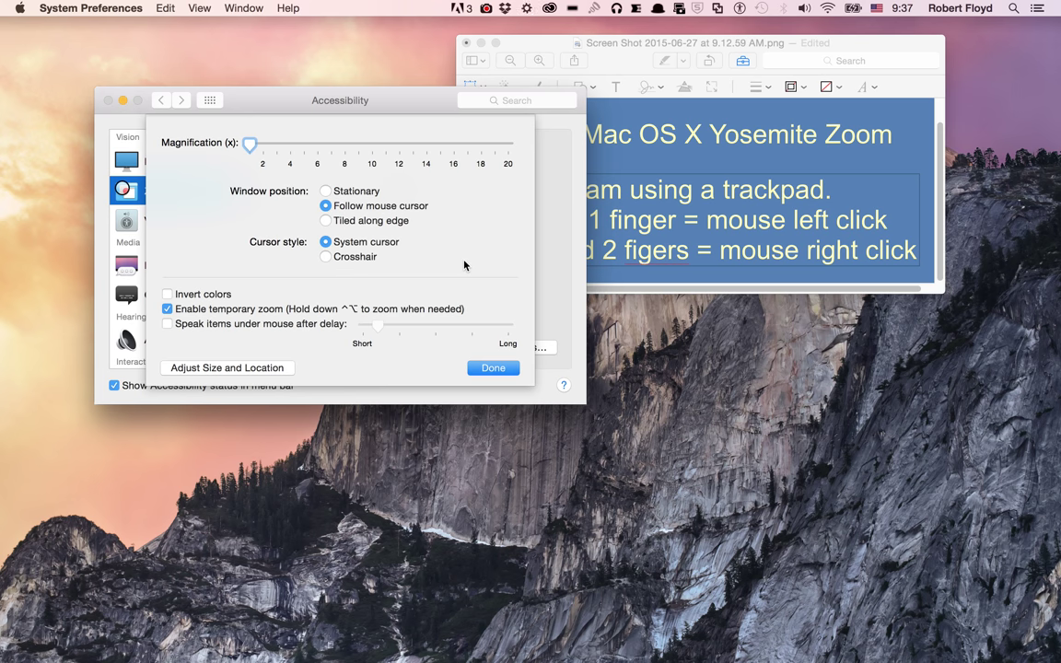
pyautogui.moveTo(496, 237)
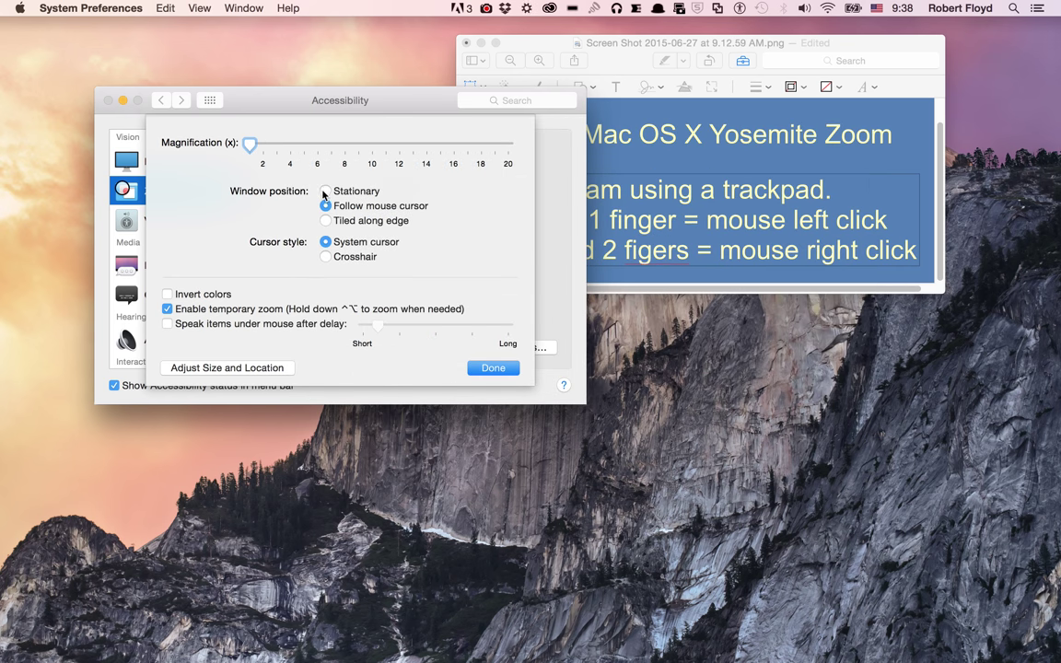
# - Try the Stationary window position, then make the zoom window follow the mouse cursor
pyautogui.click(324, 189)
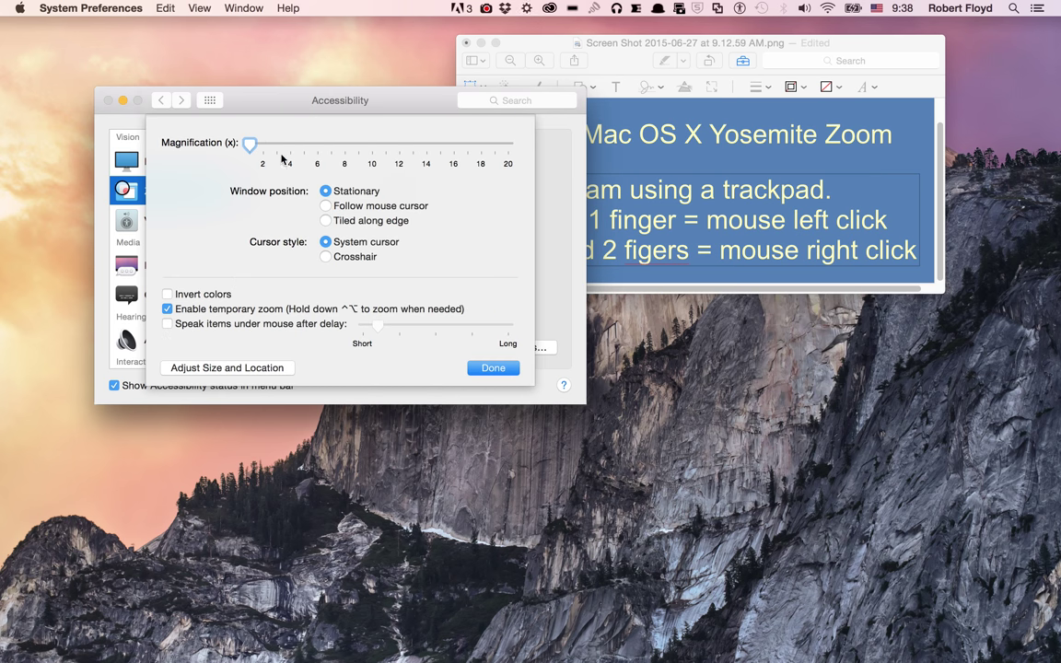
pyautogui.click(324, 220)
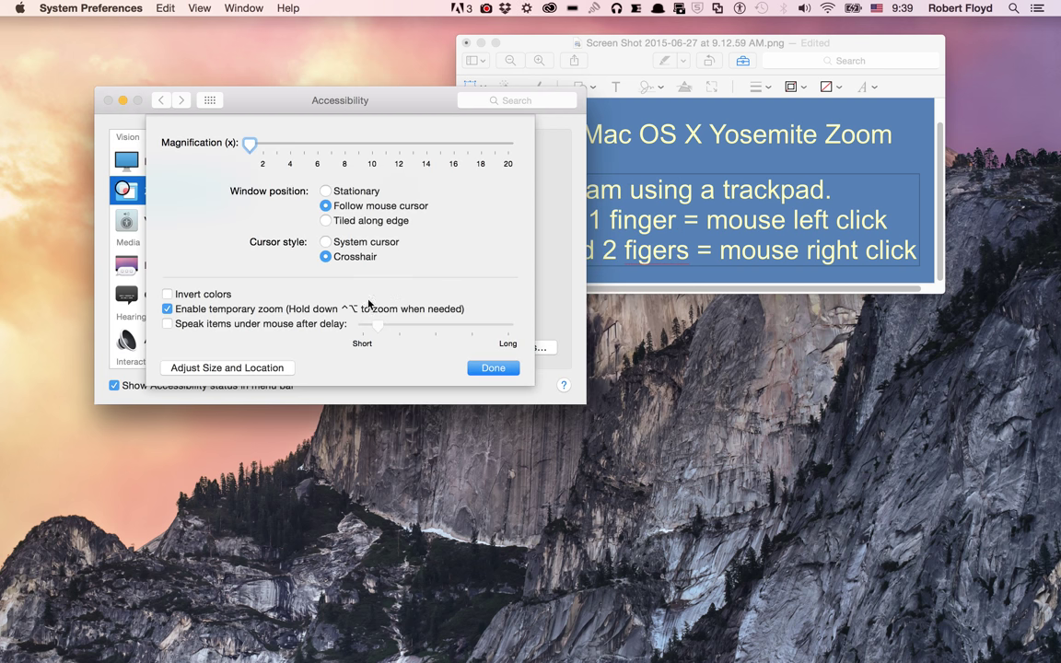
pyautogui.moveTo(368, 306)
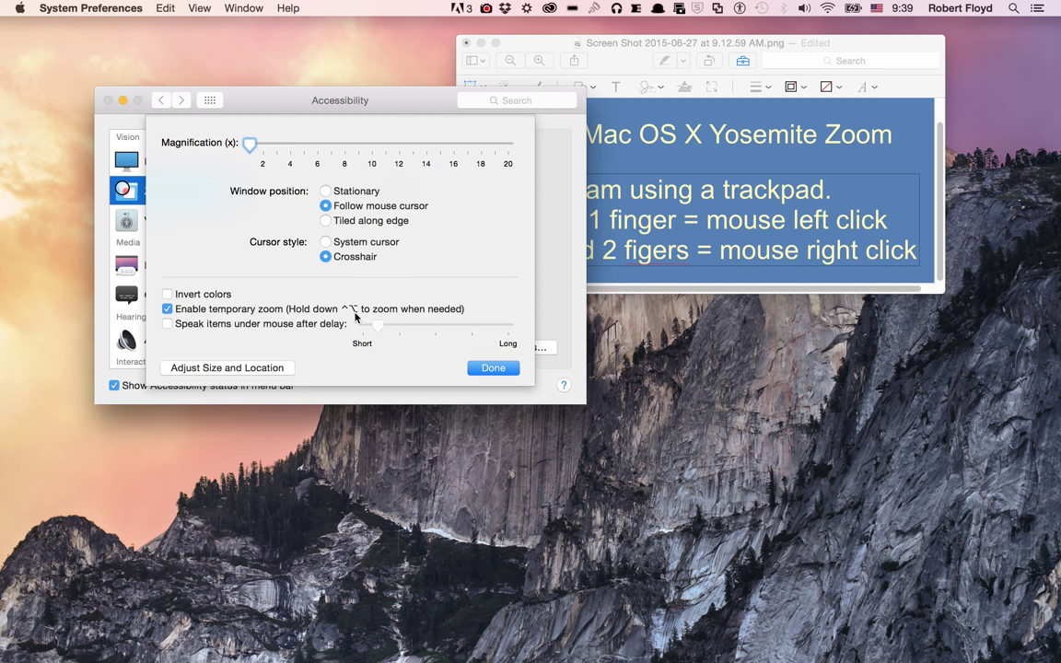
pyautogui.moveTo(342, 317)
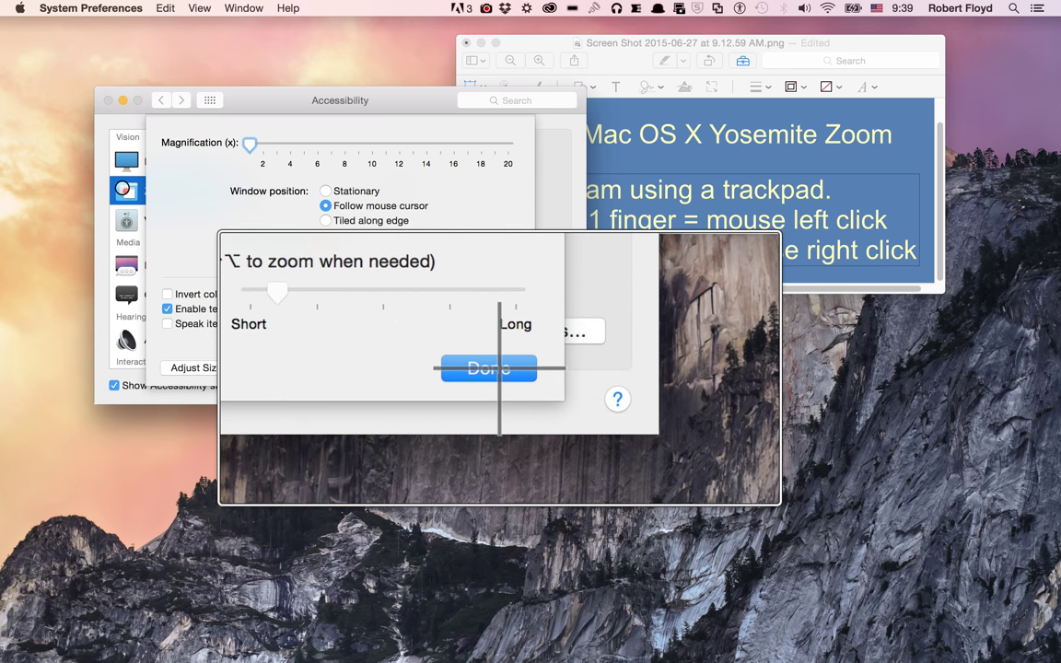
pyautogui.click(488, 368)
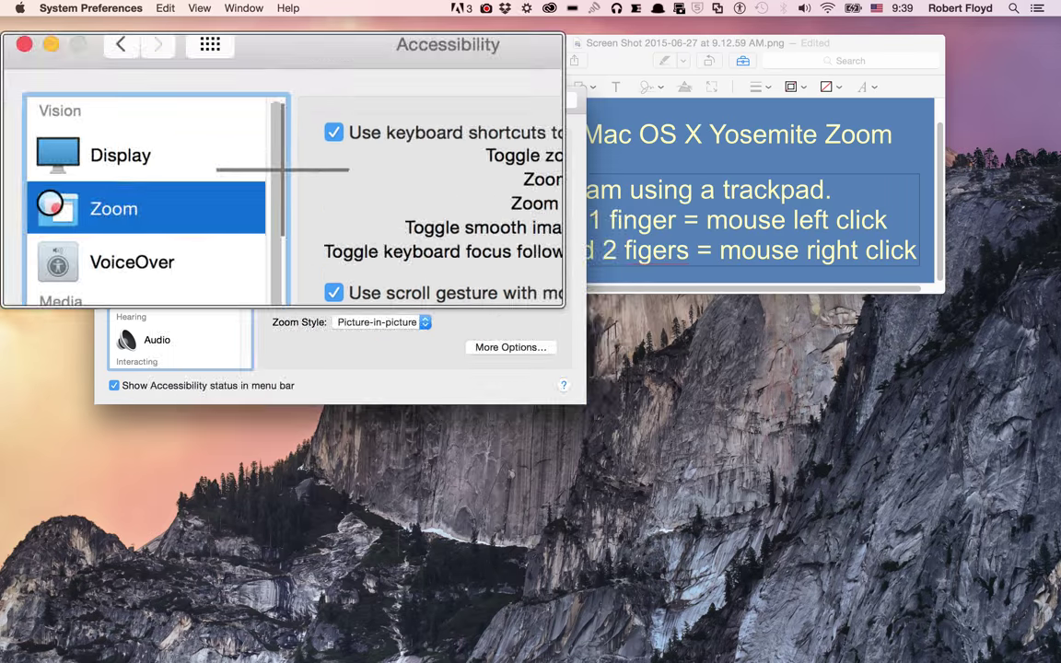
pyautogui.click(510, 346)
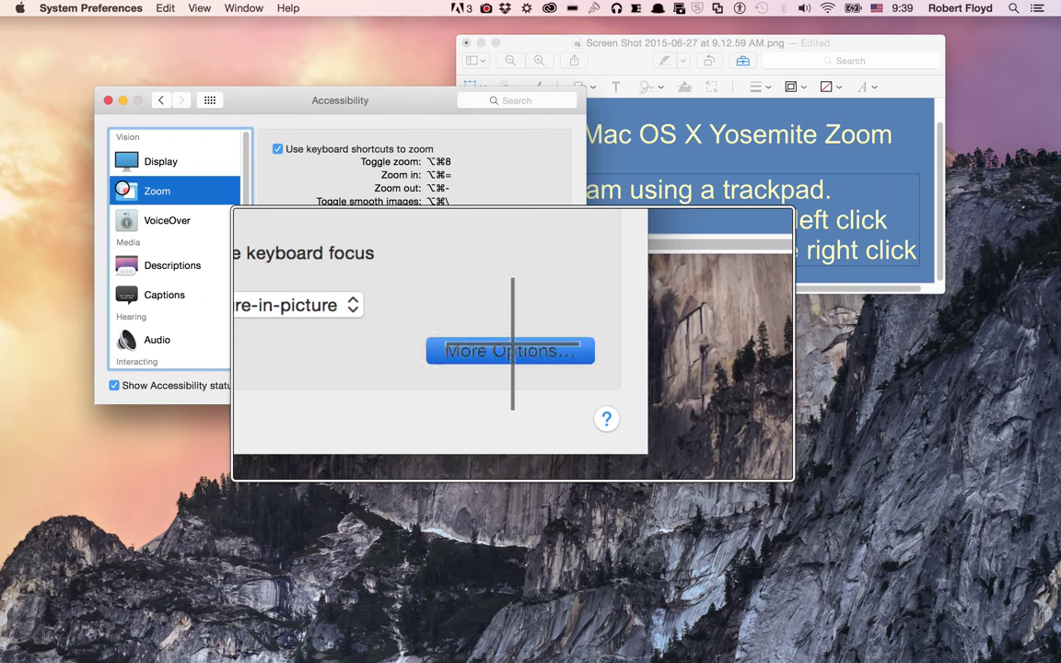
pyautogui.click(508, 350)
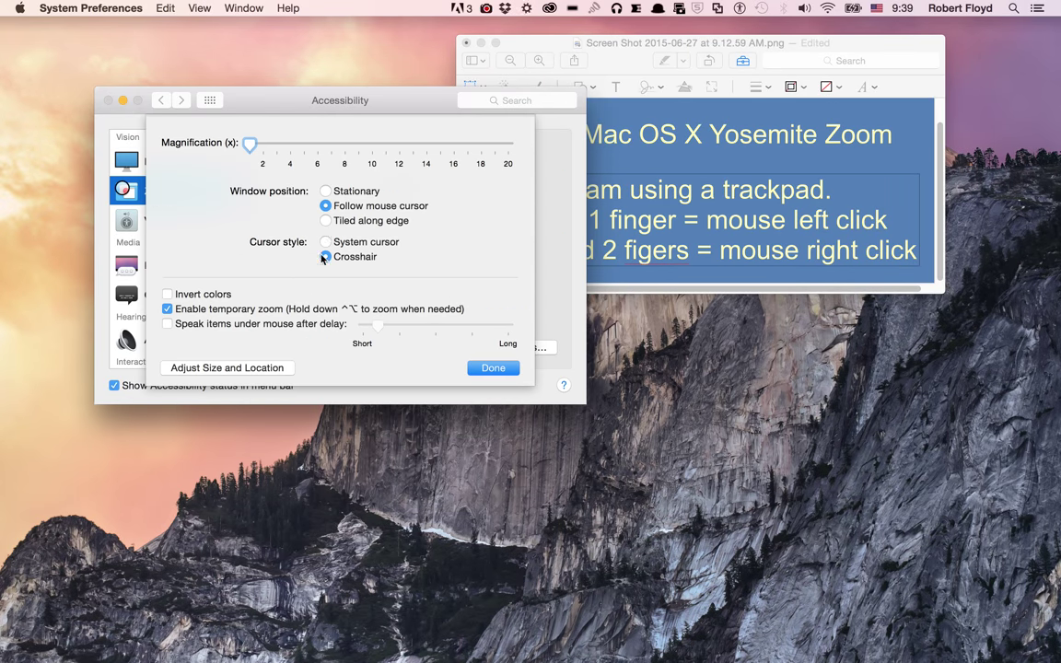
# - Restore the System cursor style and close More Options with Done
pyautogui.click(324, 241)
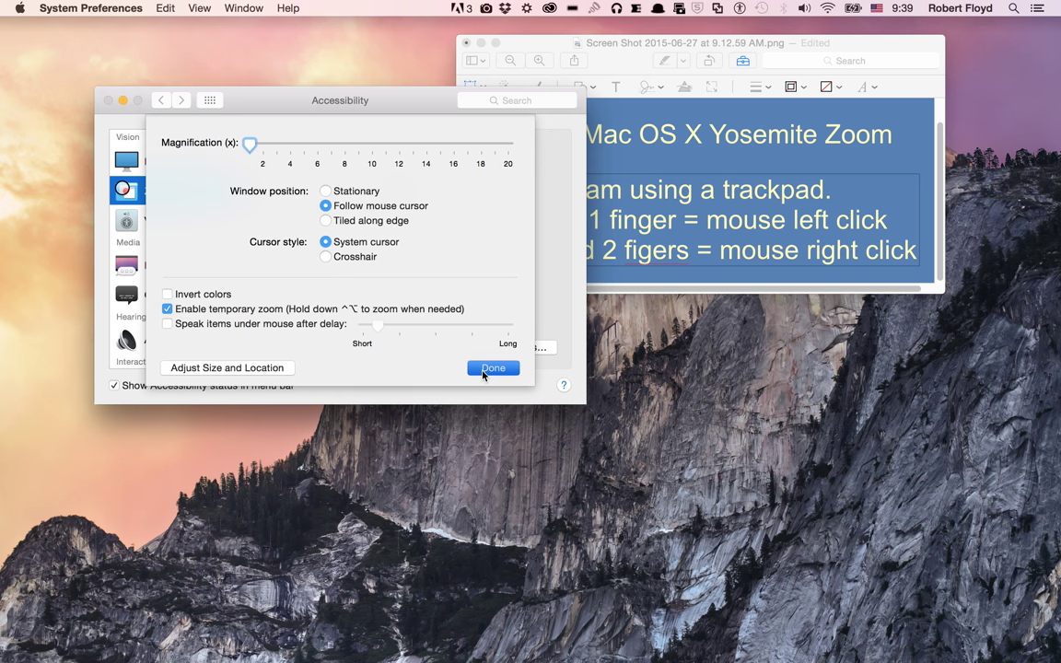
pyautogui.click(493, 368)
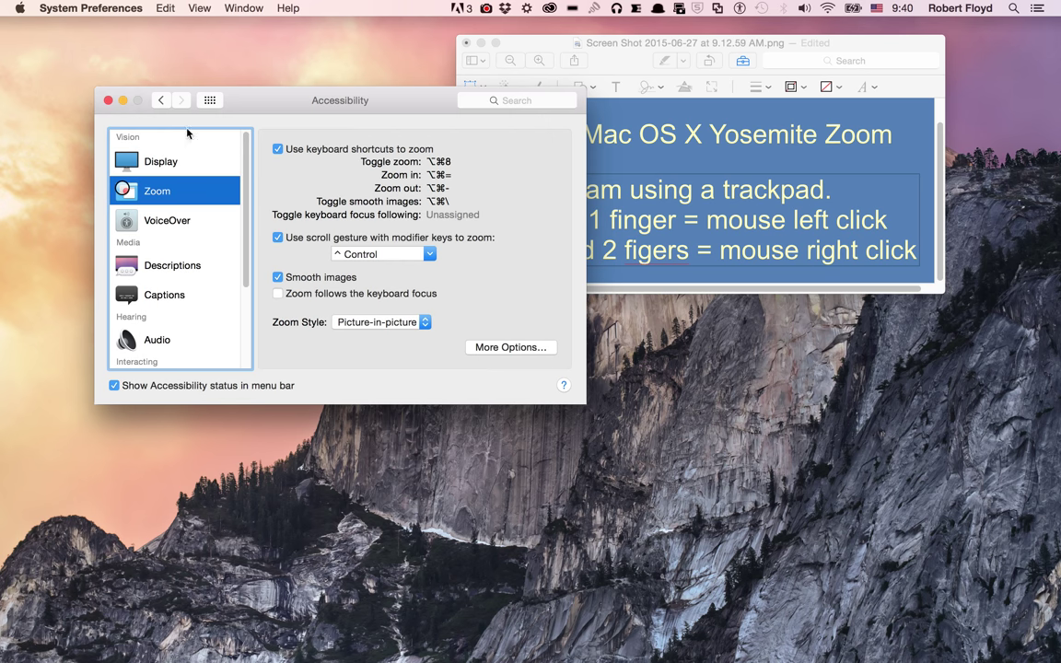
pyautogui.moveTo(107, 110)
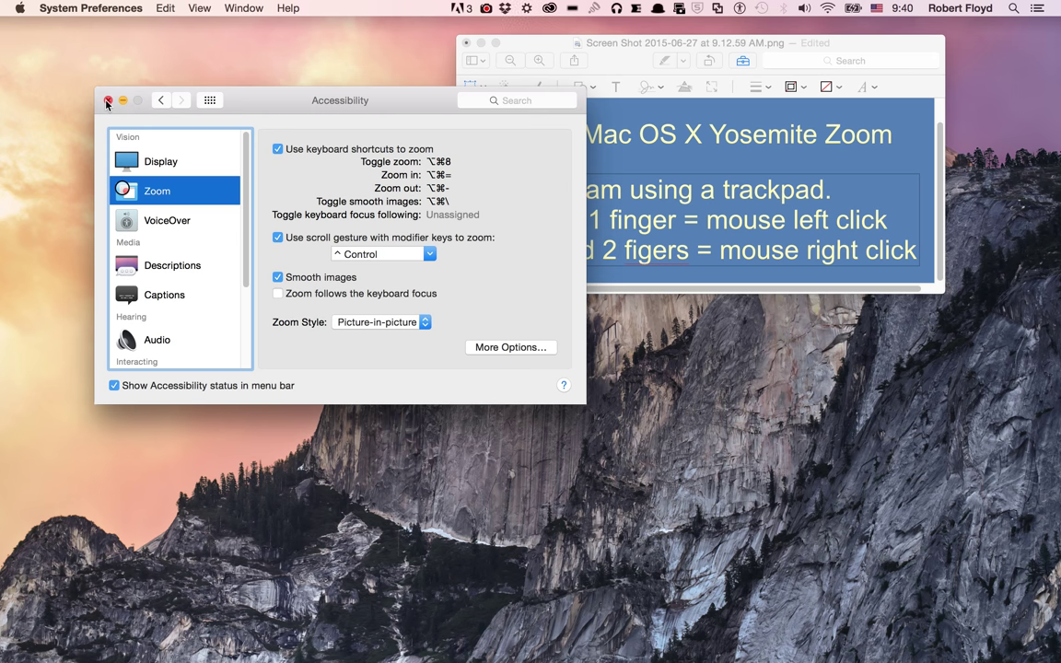
pyautogui.moveTo(478, 17)
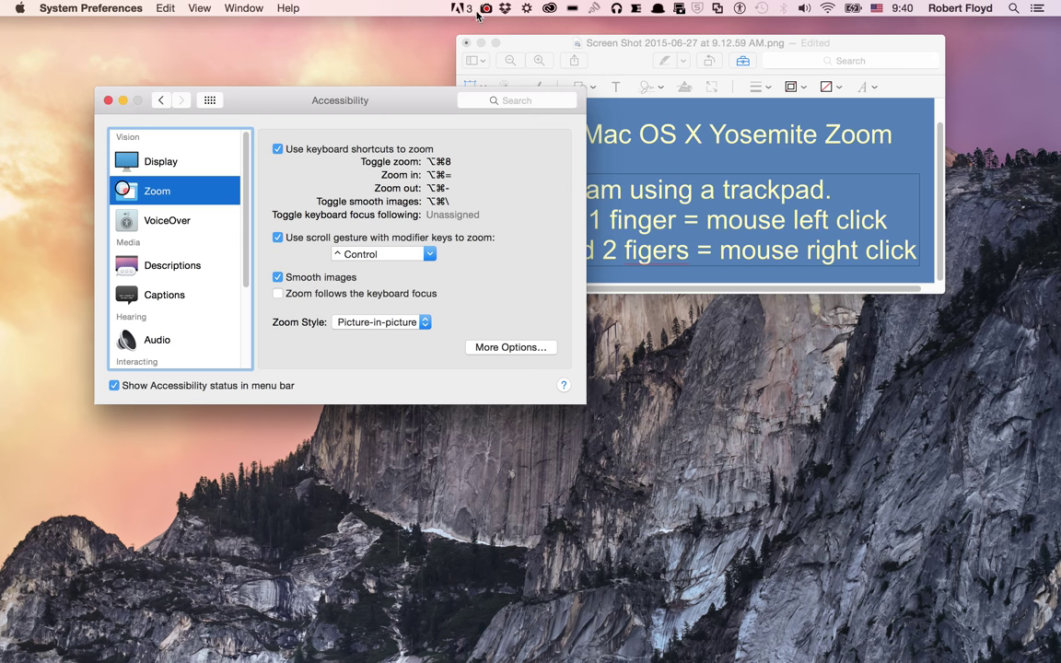